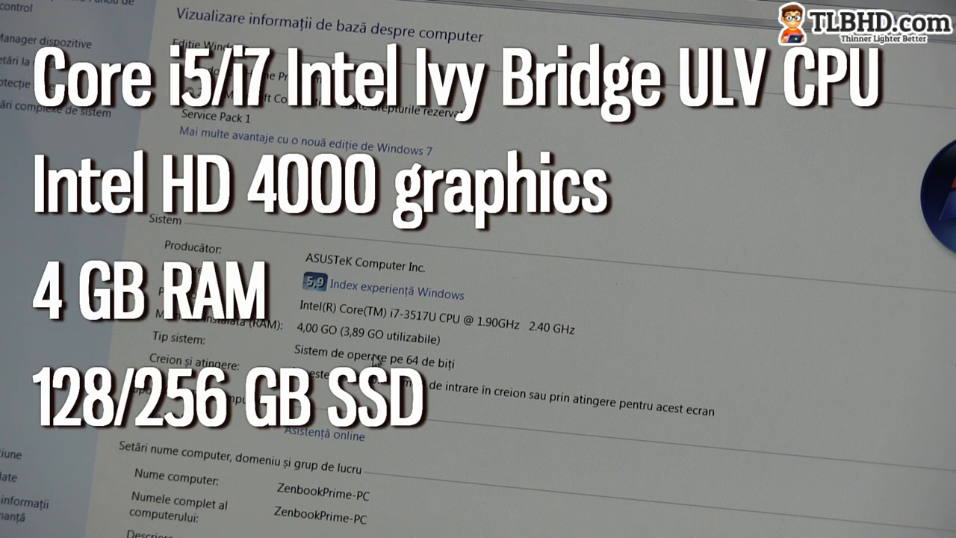
mouse_move(444, 307)
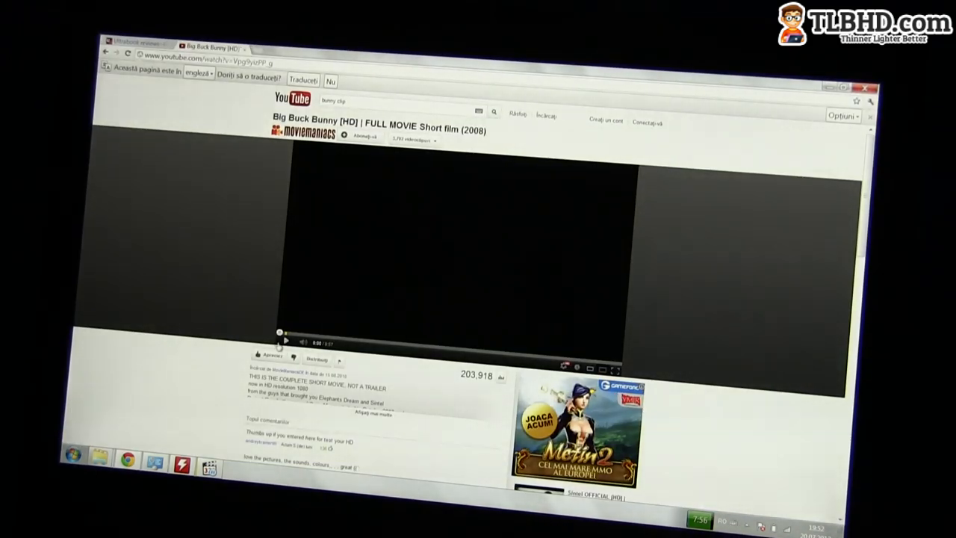
Play the Big Buck Bunny HD film on YouTube
left_click(286, 341)
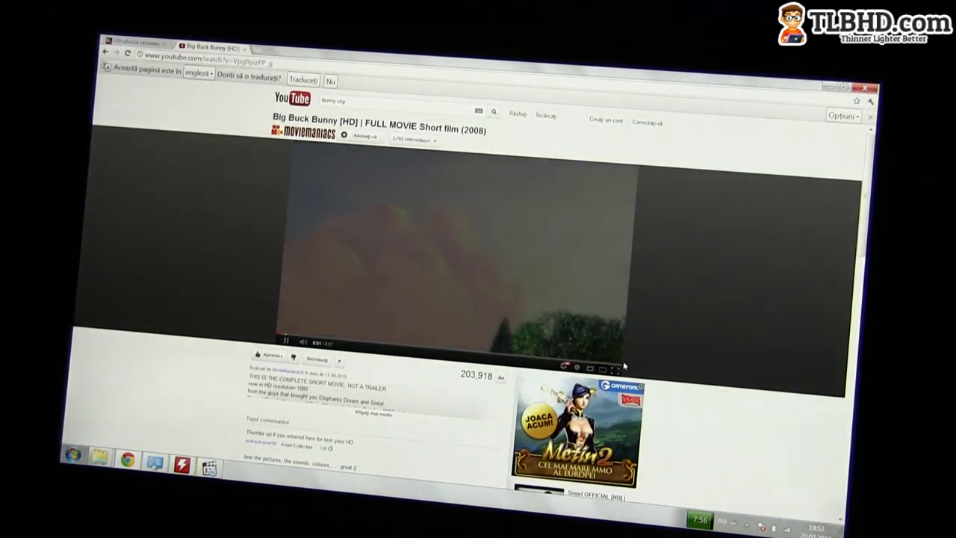
left_click(612, 365)
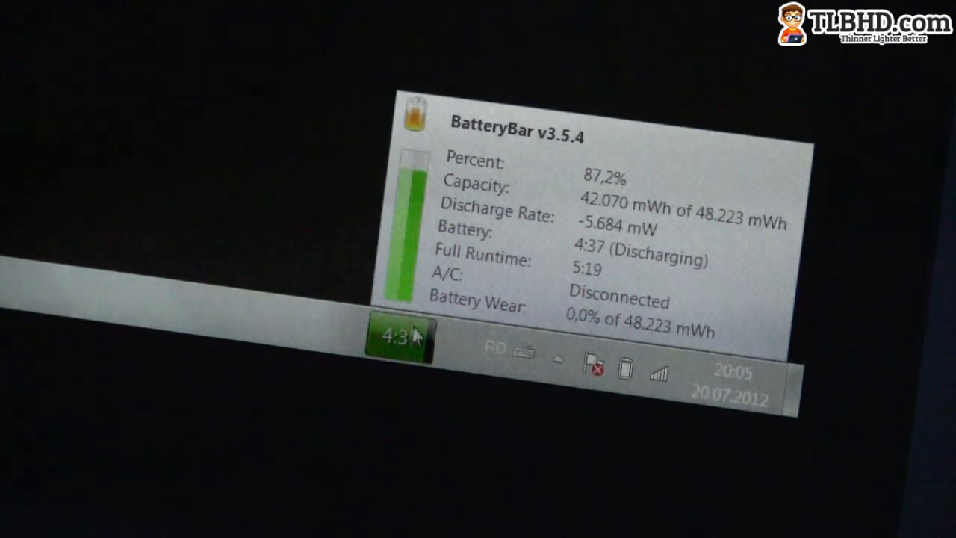
Open the battery menu and select the Power4Gear Entertainment plan instead of Battery Saving
left_click(624, 371)
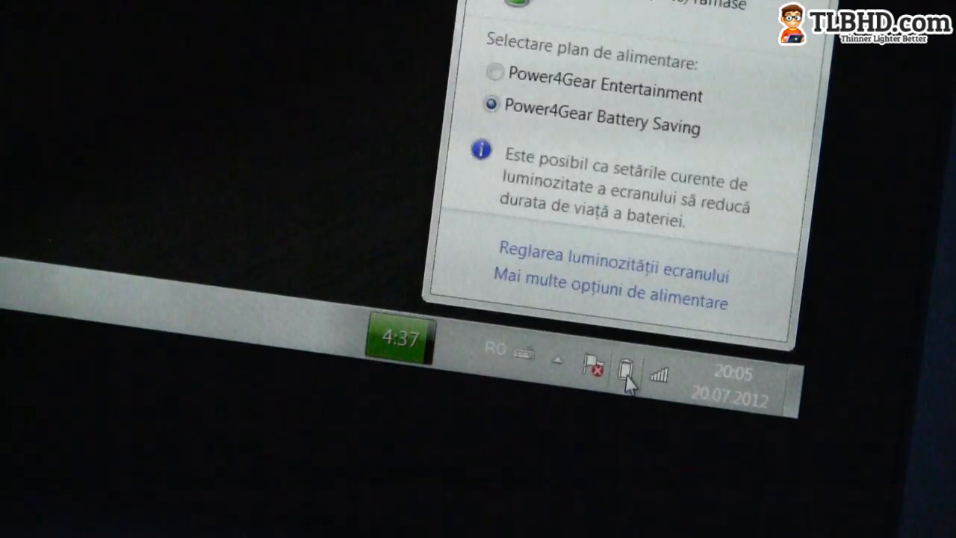
mouse_move(635, 101)
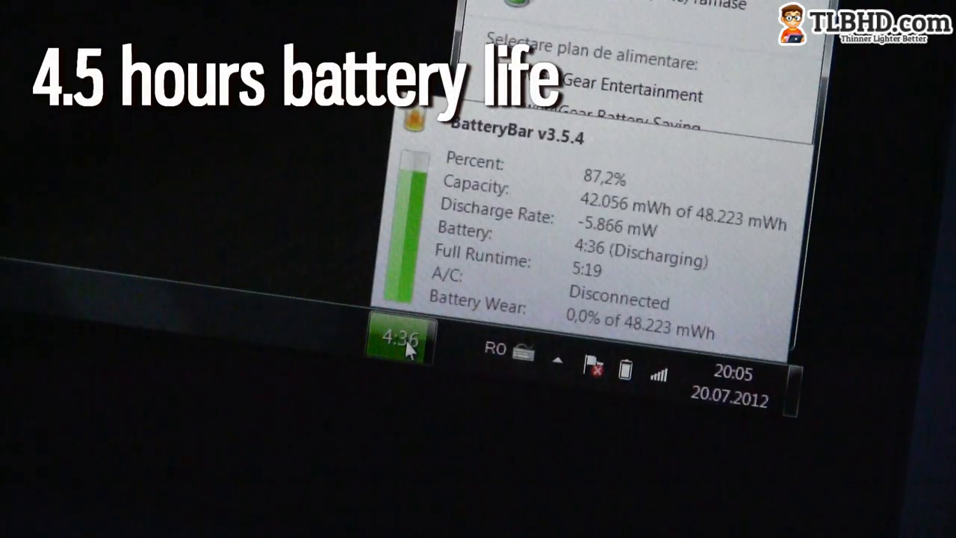
left_click(402, 341)
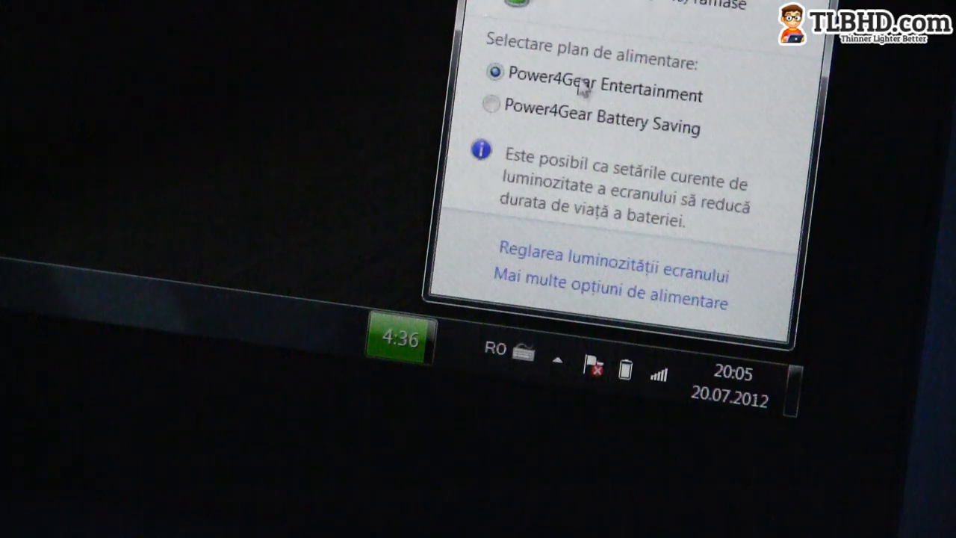
left_click(491, 105)
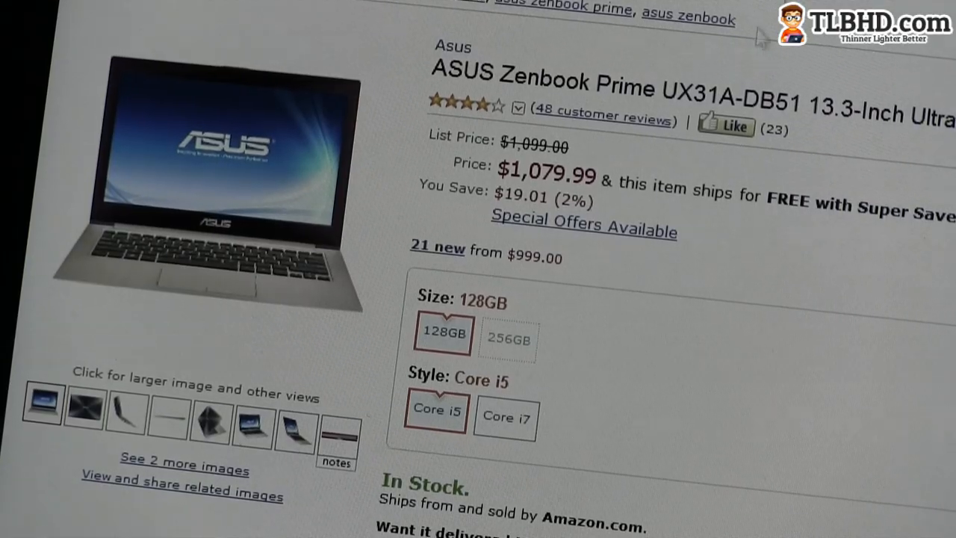
Compare Amazon prices across Core i7, 256GB, 128GB and Core i5 options
left_click(505, 416)
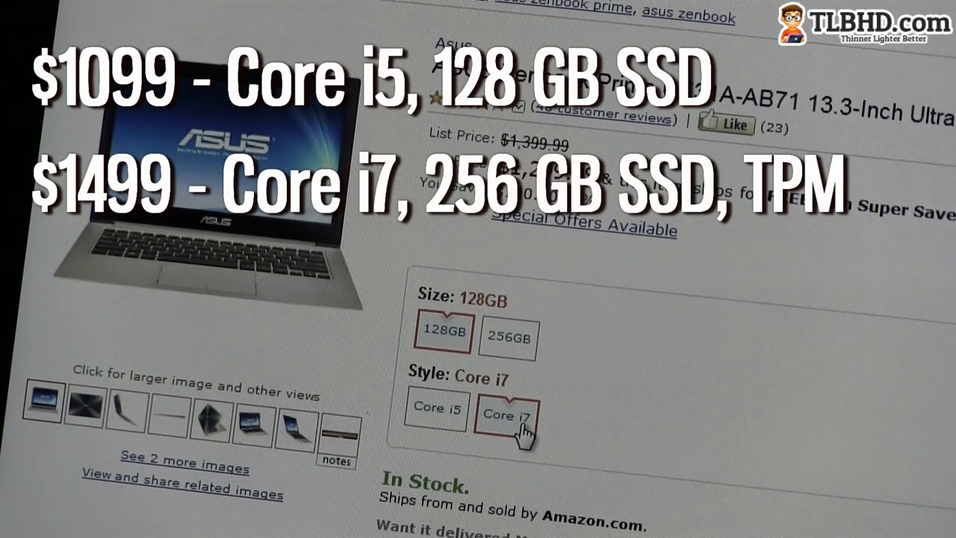
left_click(507, 334)
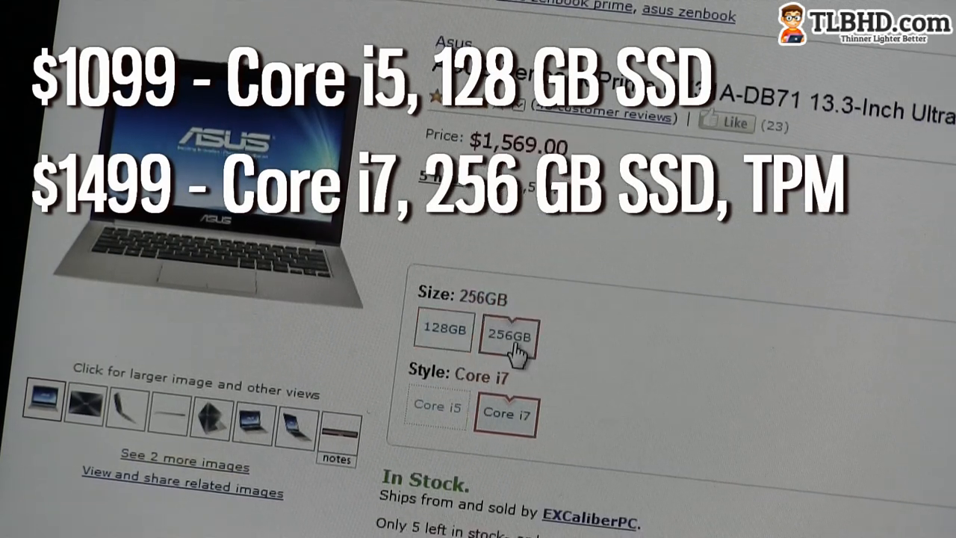
left_click(441, 330)
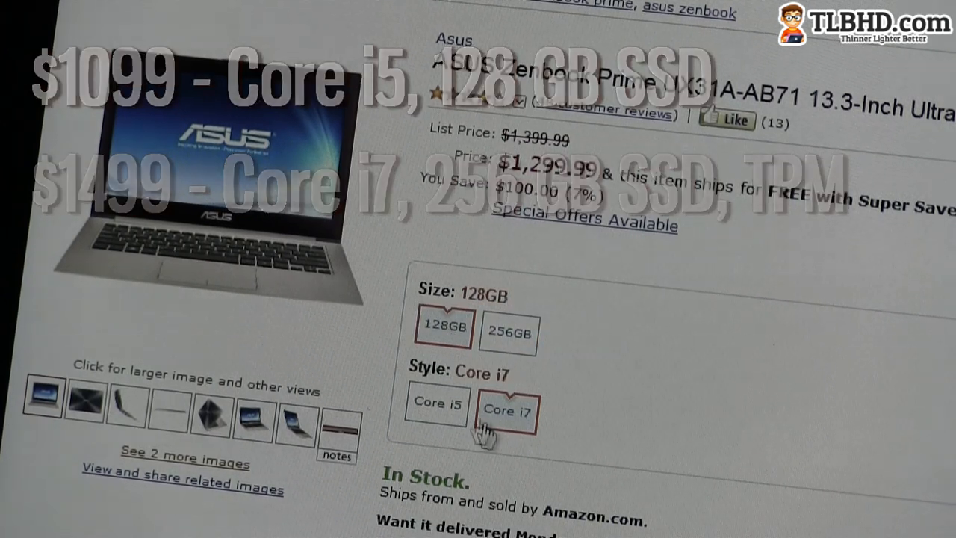
left_click(437, 407)
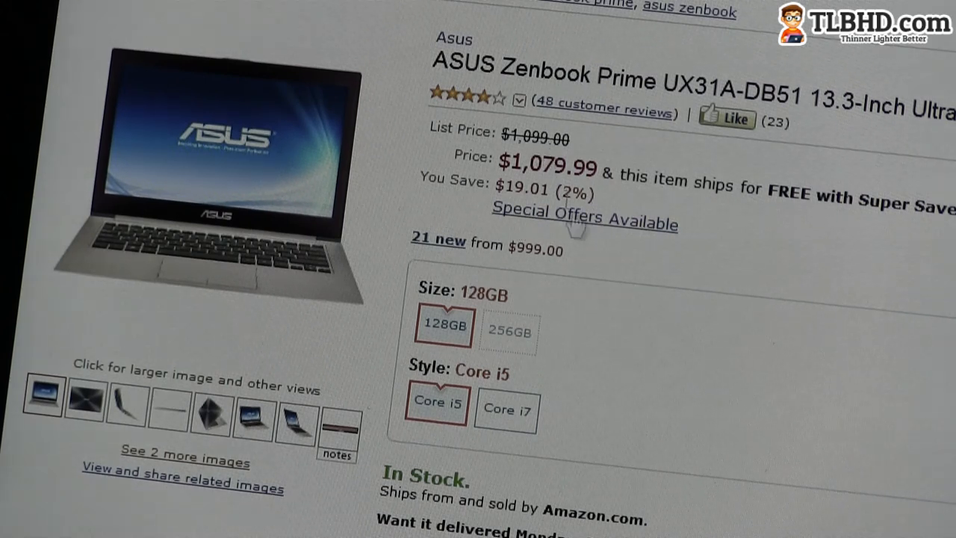
Check the 256GB Core i7 price, then settle on 128GB Core i7 at $1,299.99
left_click(505, 409)
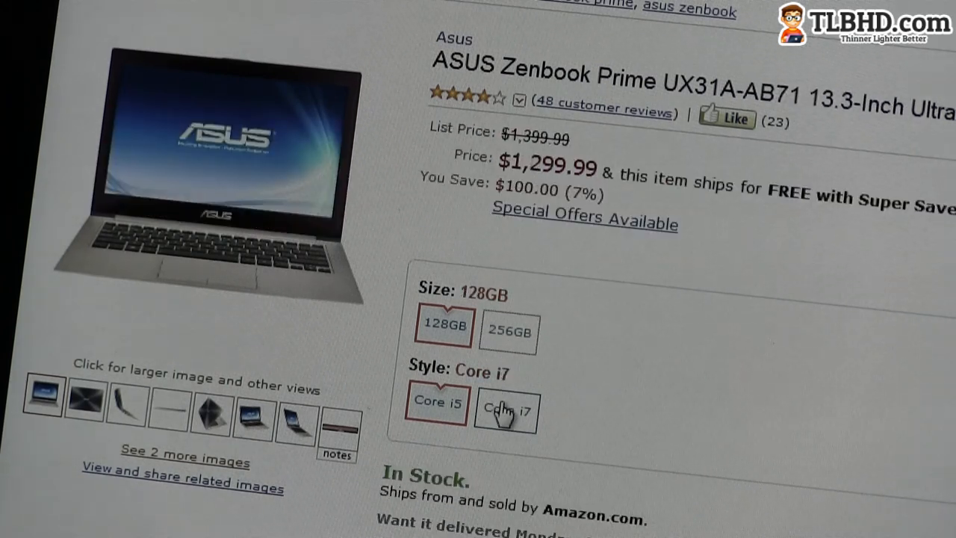
left_click(508, 329)
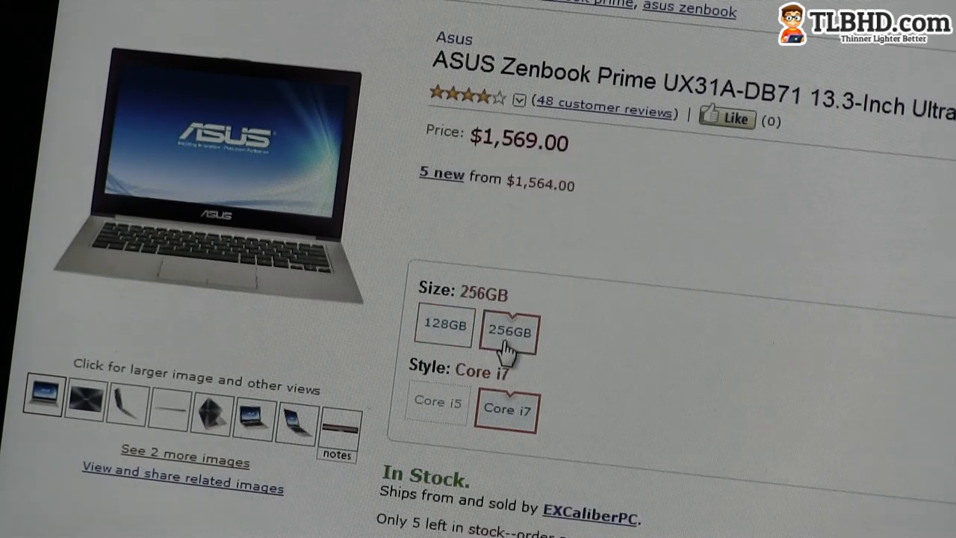
left_click(442, 326)
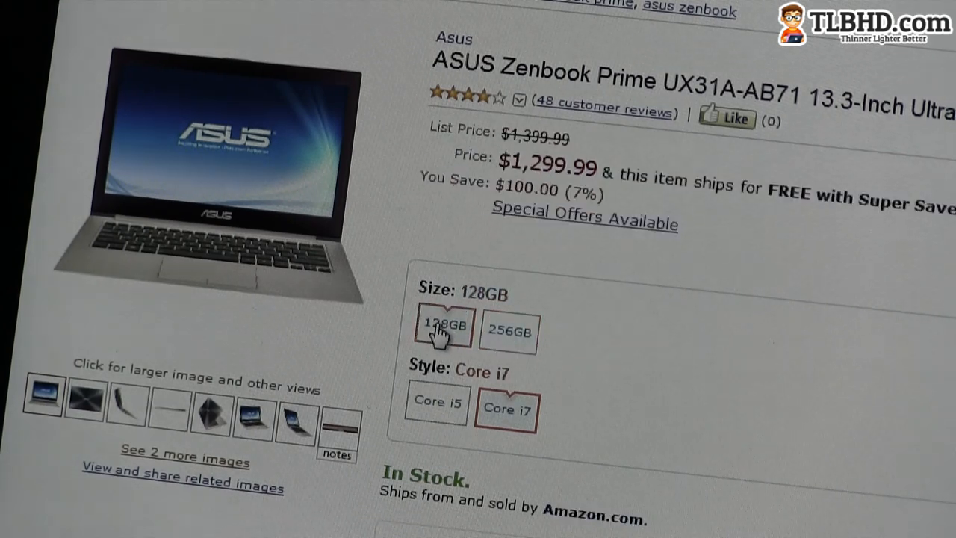